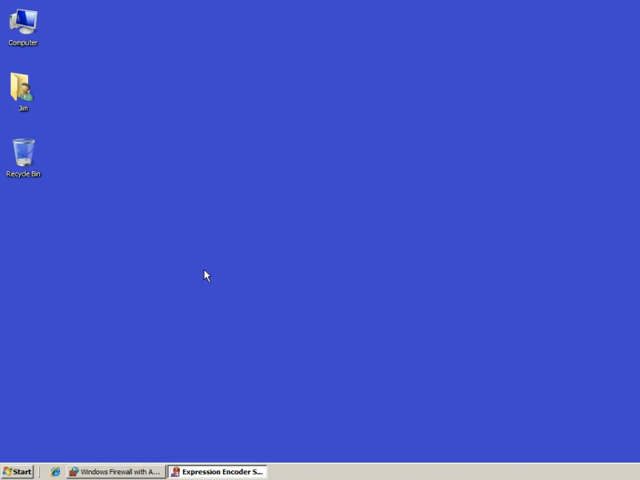
mouse_move(24, 472)
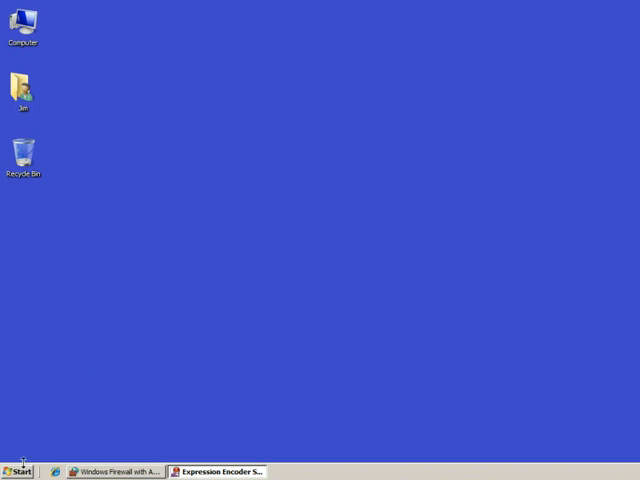
Step: Bring up the Start menu listing installed programs and places
left_click(20, 472)
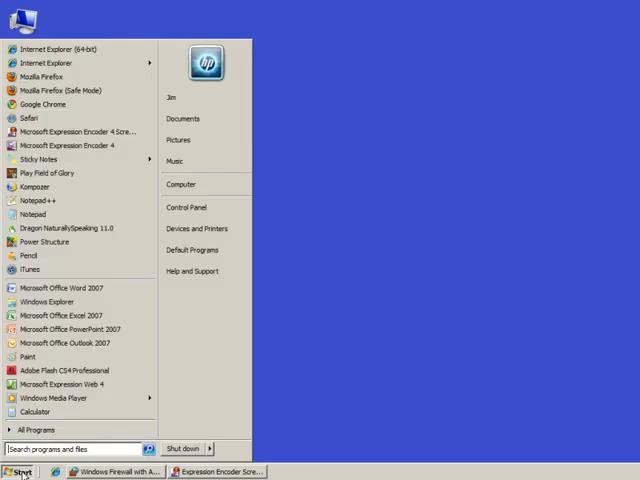
mouse_move(196, 228)
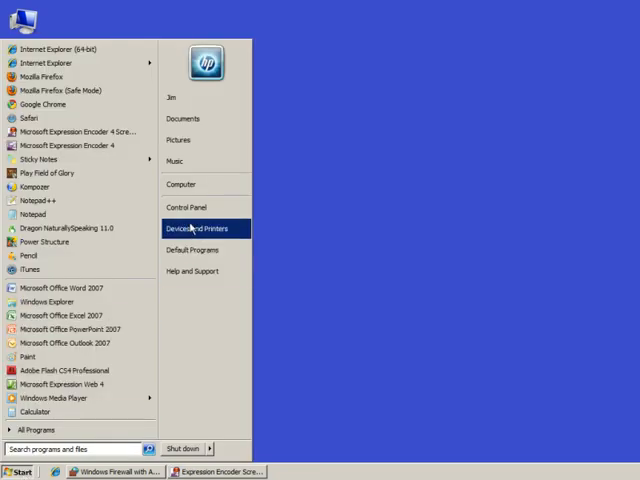
mouse_move(192, 208)
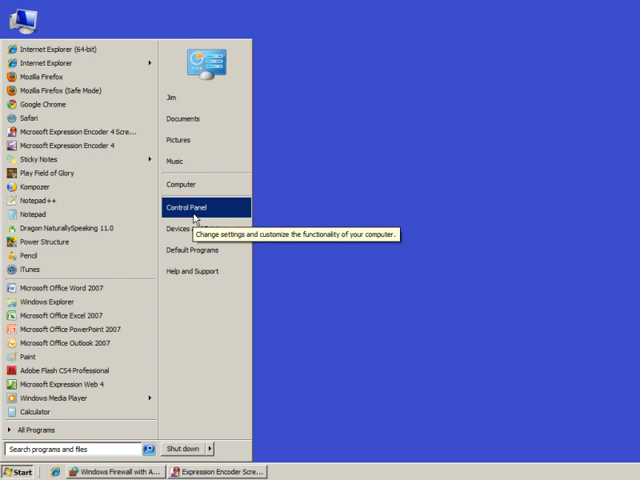
Step: Go from the Start menu into Control Panel's System and Security category
left_click(190, 208)
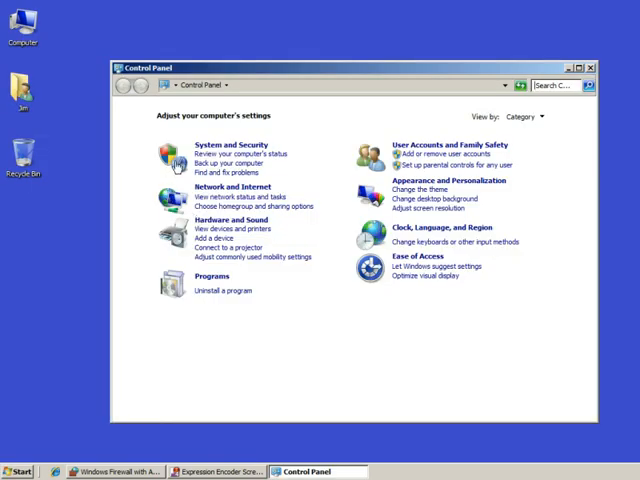
mouse_move(300, 148)
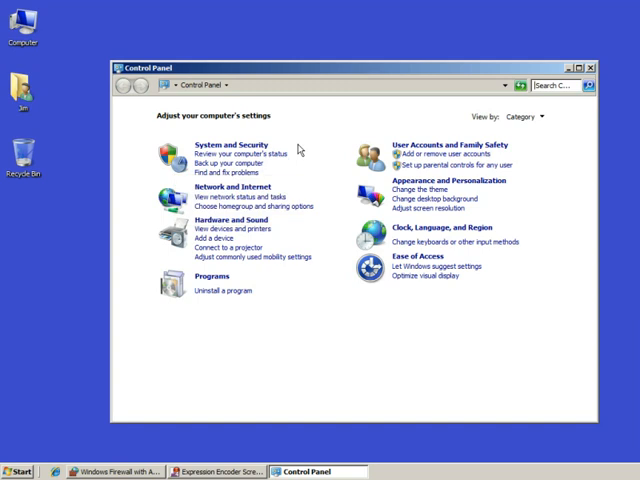
mouse_move(312, 128)
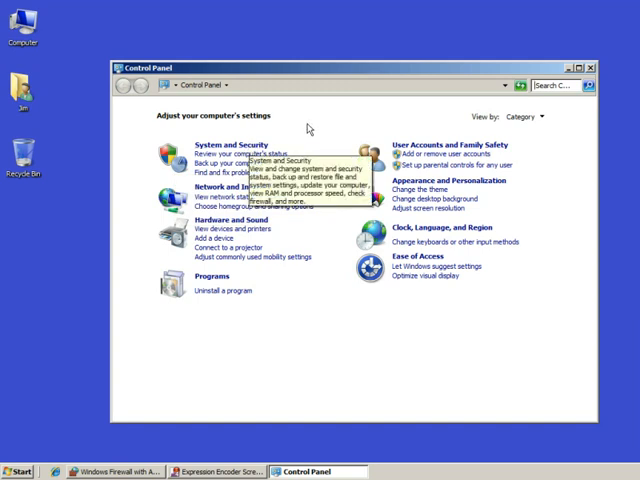
mouse_move(244, 144)
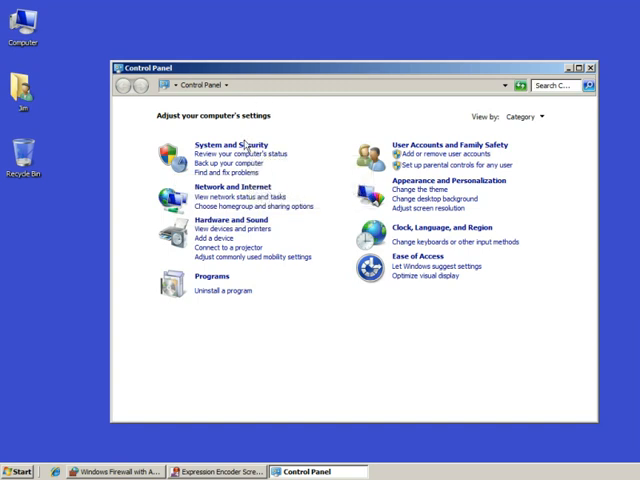
left_click(232, 144)
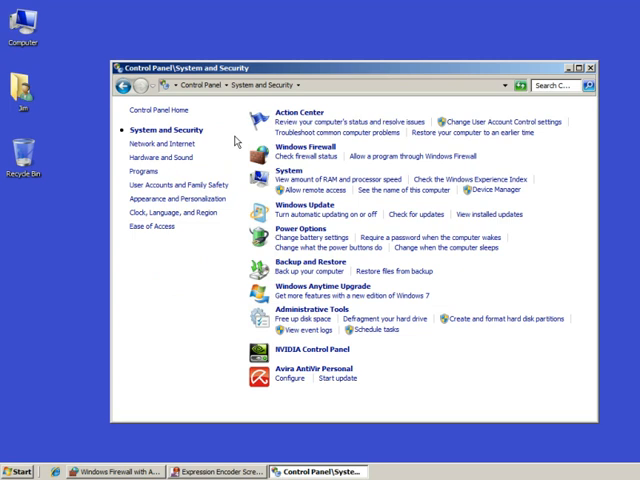
mouse_move(292, 156)
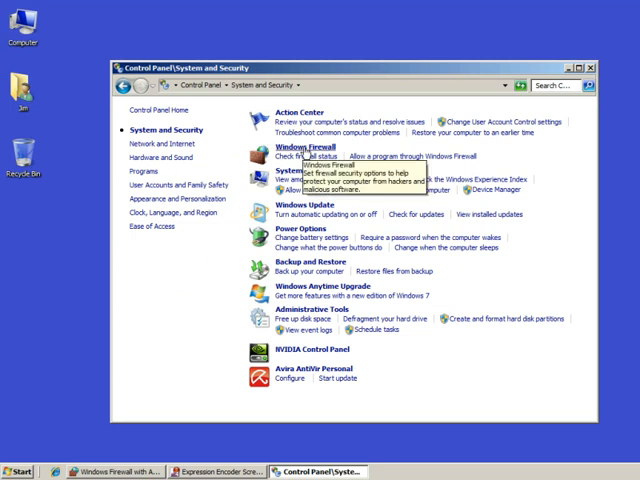
Step: Show the Windows Firewall page with the home network connected and protected
left_click(296, 148)
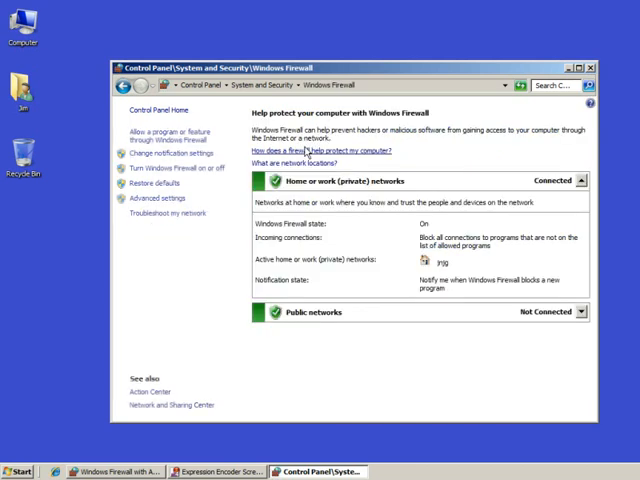
mouse_move(196, 280)
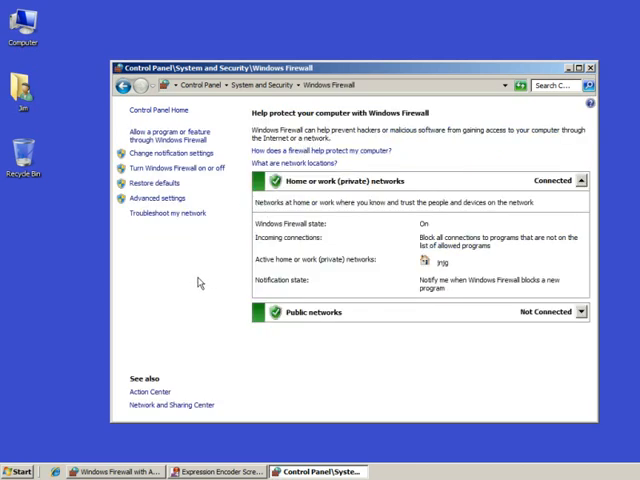
mouse_move(204, 304)
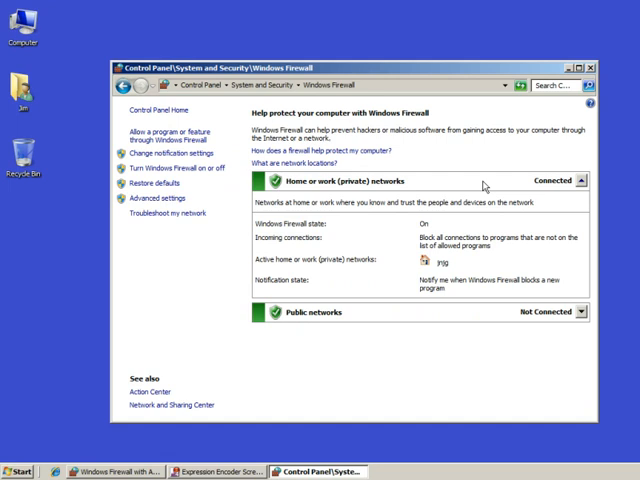
mouse_move(304, 200)
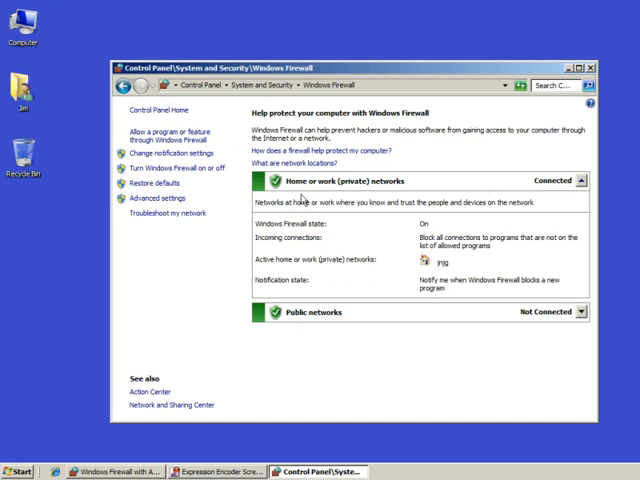
mouse_move(264, 344)
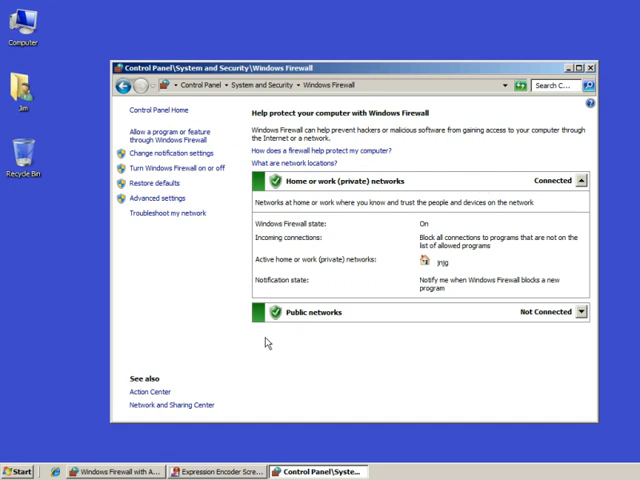
mouse_move(224, 298)
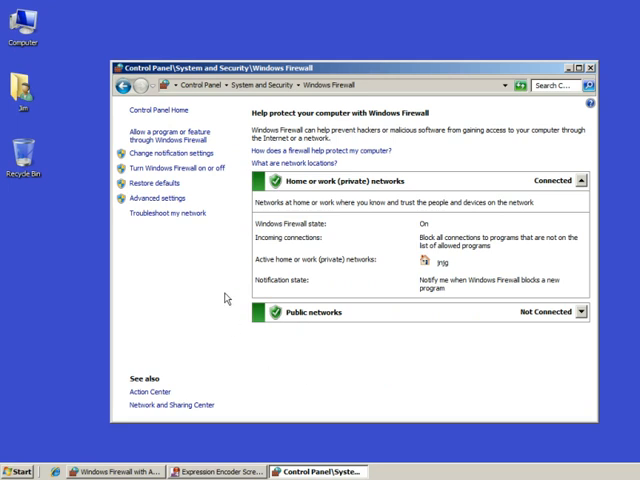
mouse_move(336, 352)
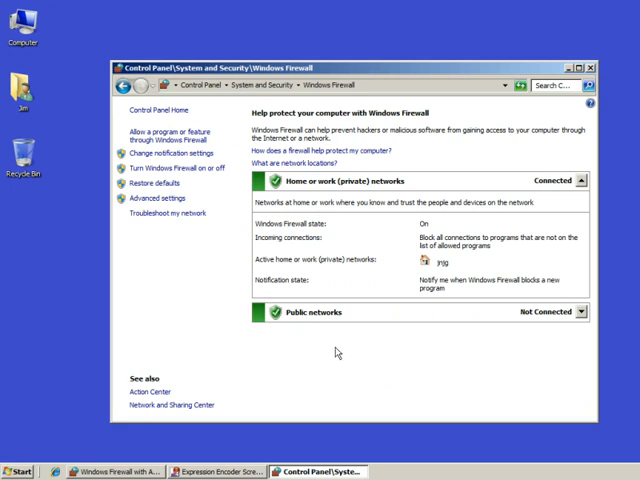
mouse_move(148, 186)
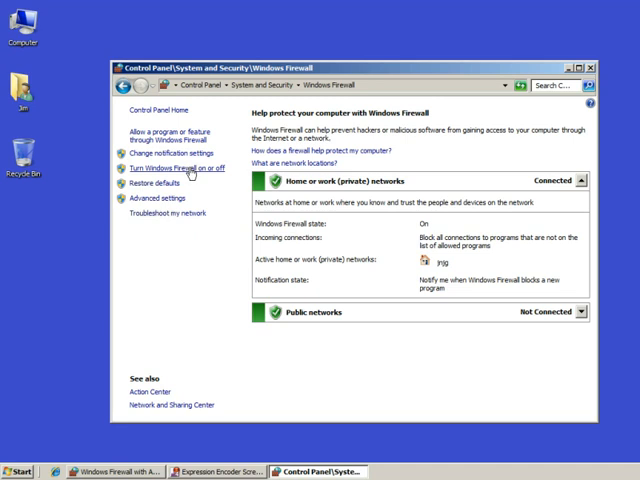
left_click(176, 168)
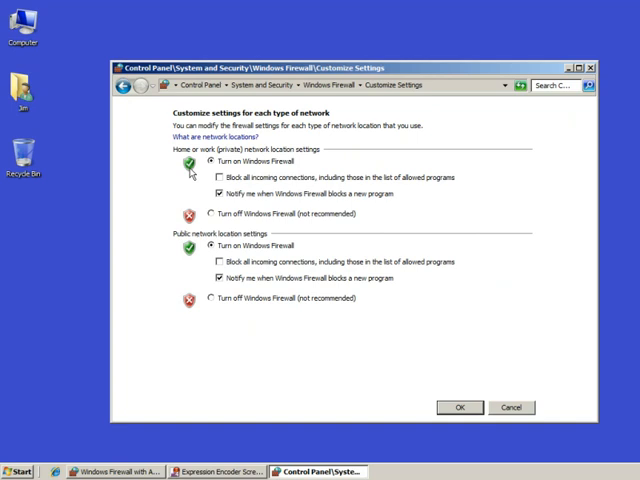
mouse_move(156, 188)
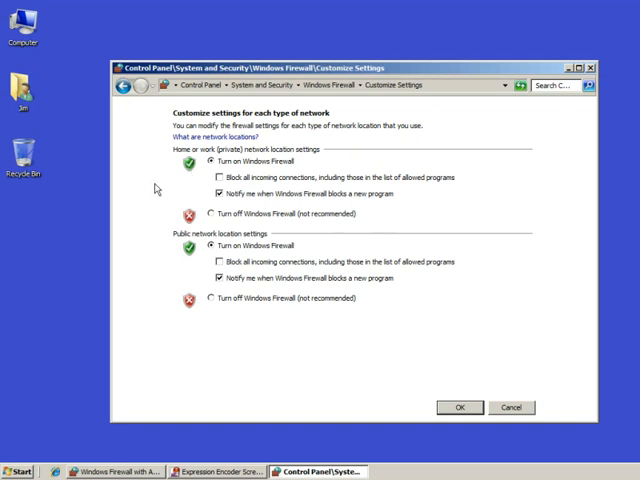
mouse_move(168, 192)
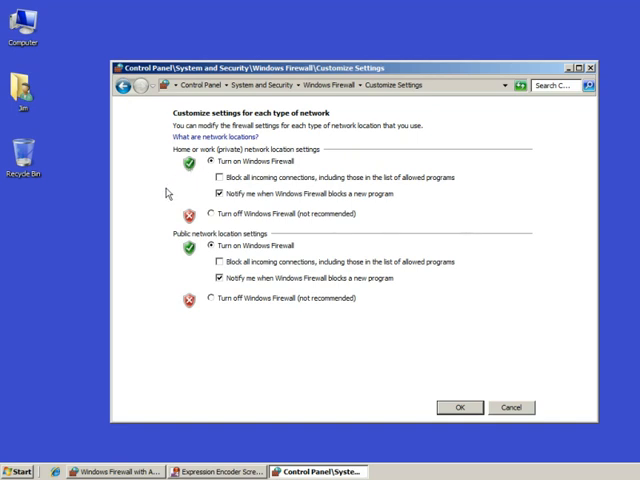
mouse_move(236, 152)
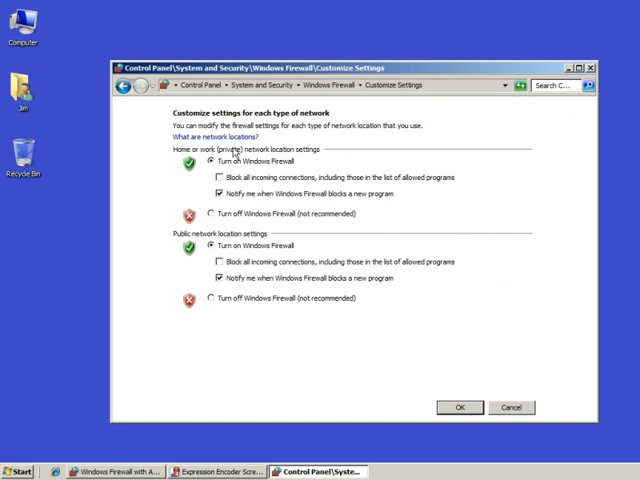
mouse_move(190, 262)
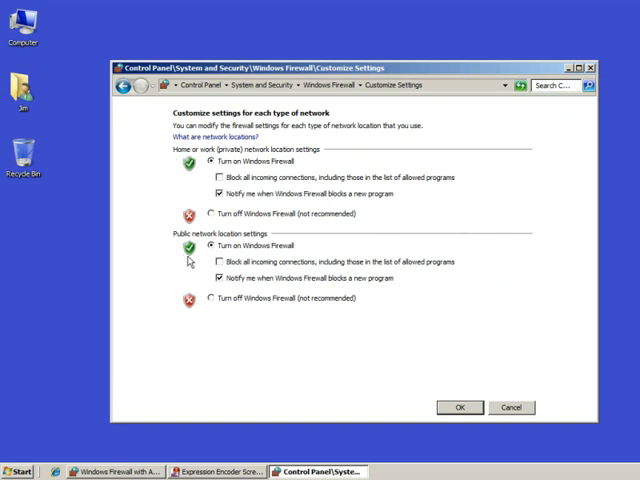
mouse_move(188, 200)
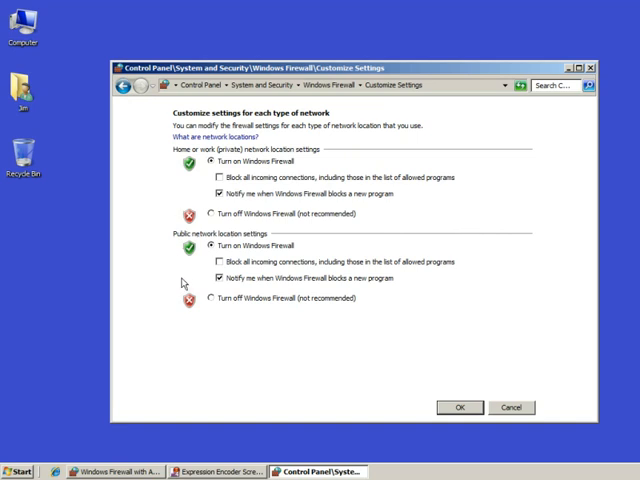
mouse_move(164, 188)
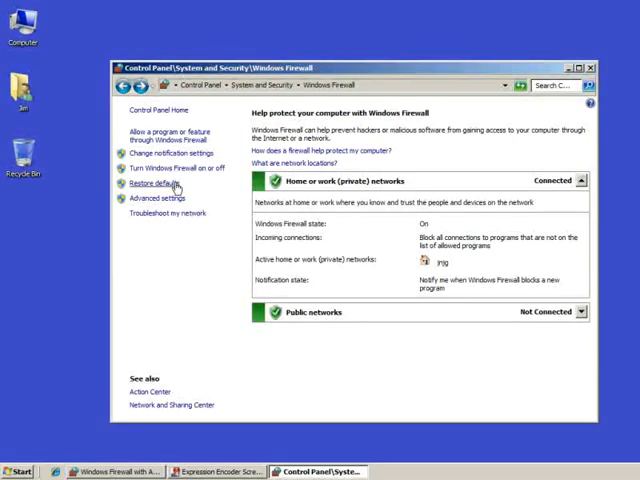
mouse_move(160, 198)
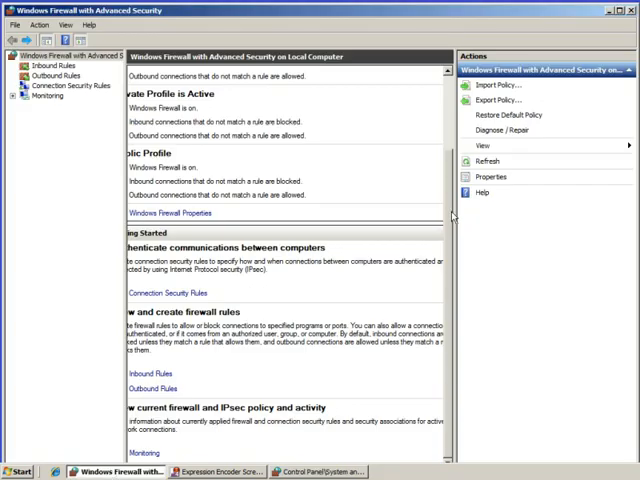
scroll("up", 3)
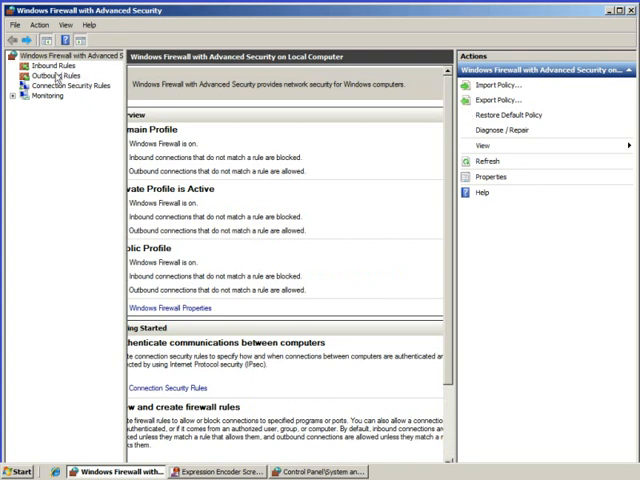
left_click(52, 64)
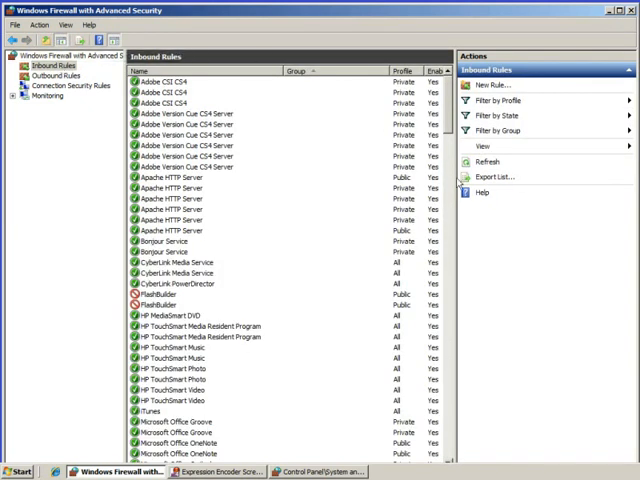
scroll("down", 3)
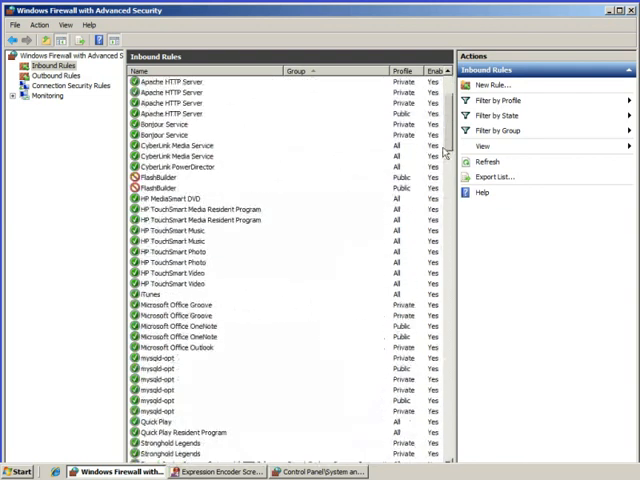
scroll("up", 3)
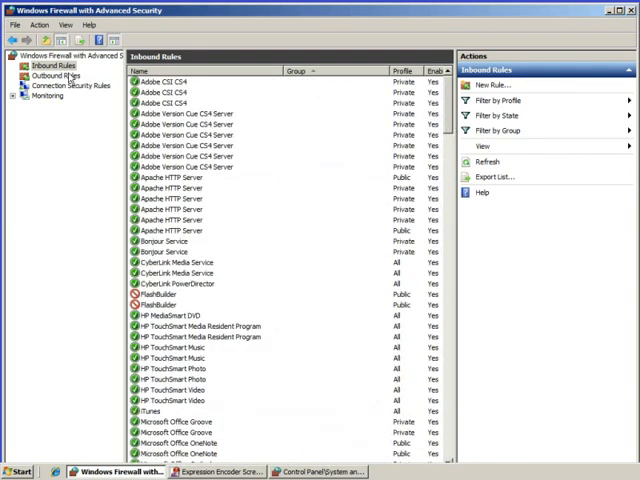
left_click(54, 76)
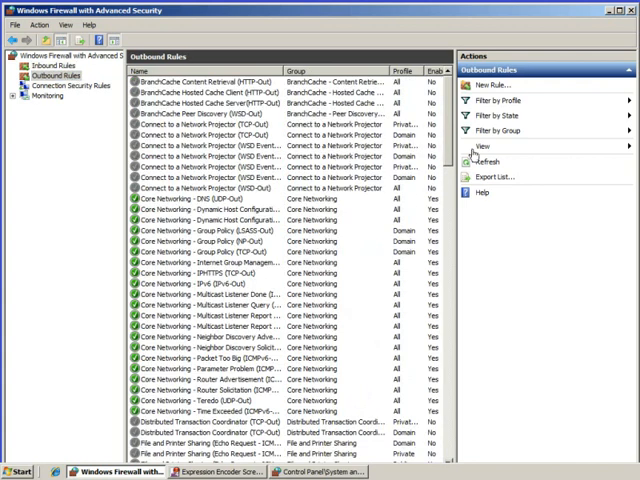
scroll("down", 3)
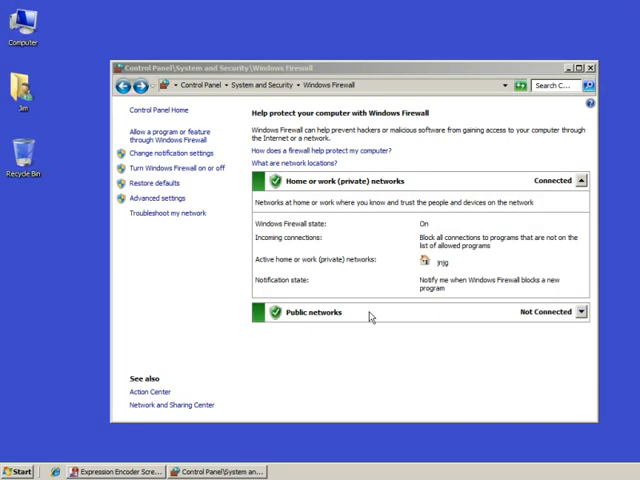
mouse_move(196, 264)
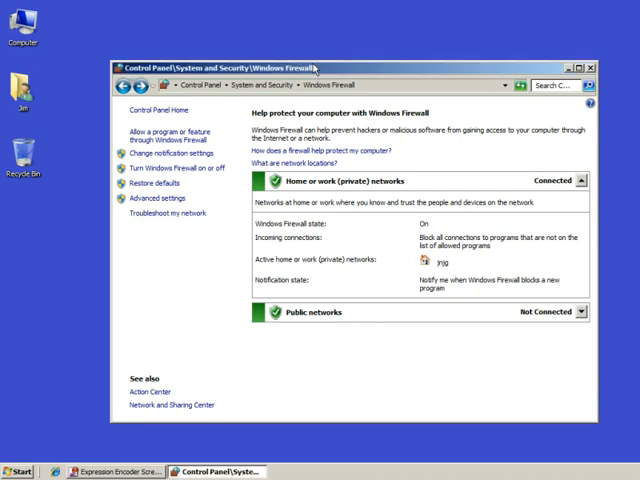
mouse_move(218, 282)
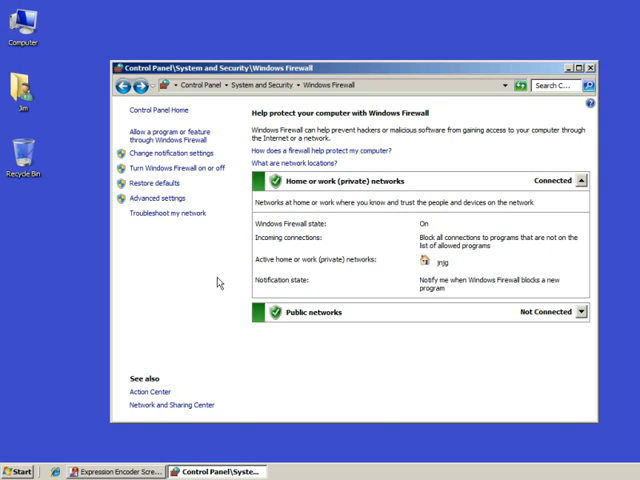